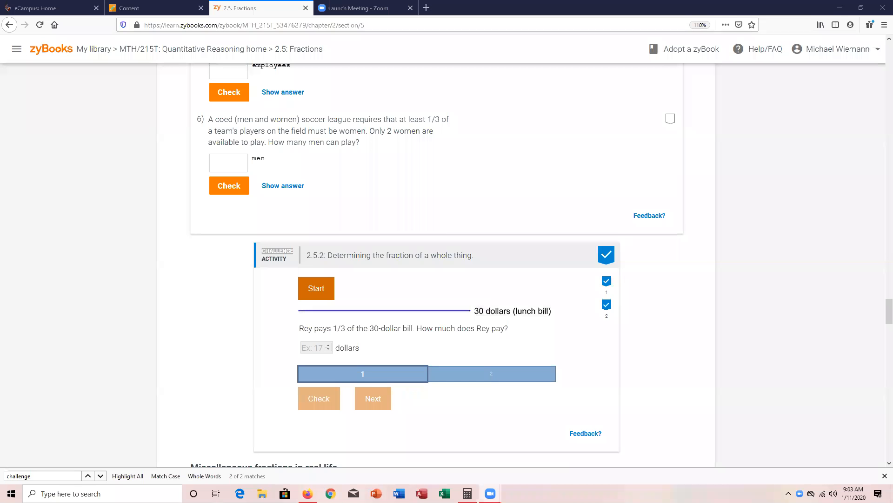
pyautogui.moveTo(428, 59)
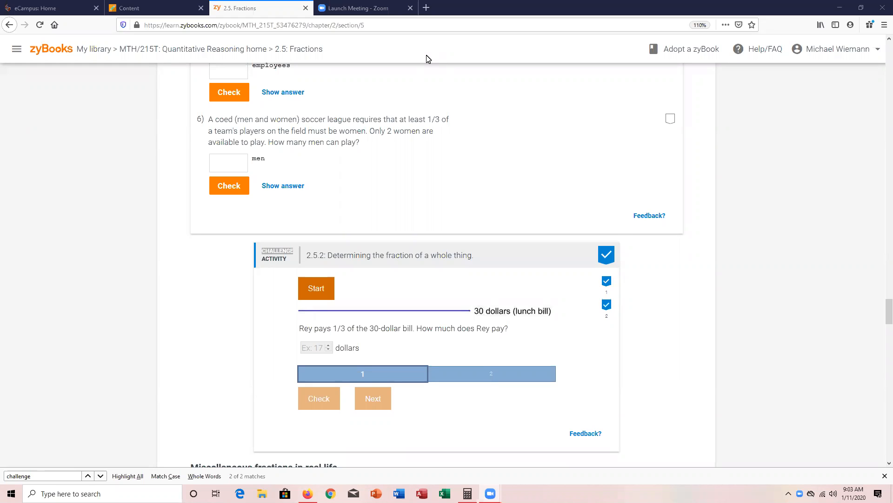
pyautogui.moveTo(412, 327)
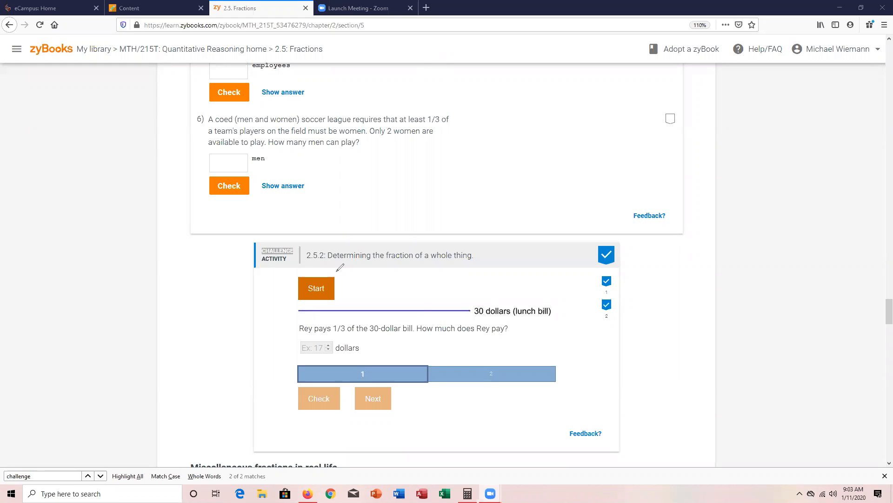
pyautogui.moveTo(368, 328)
pyautogui.write('10')
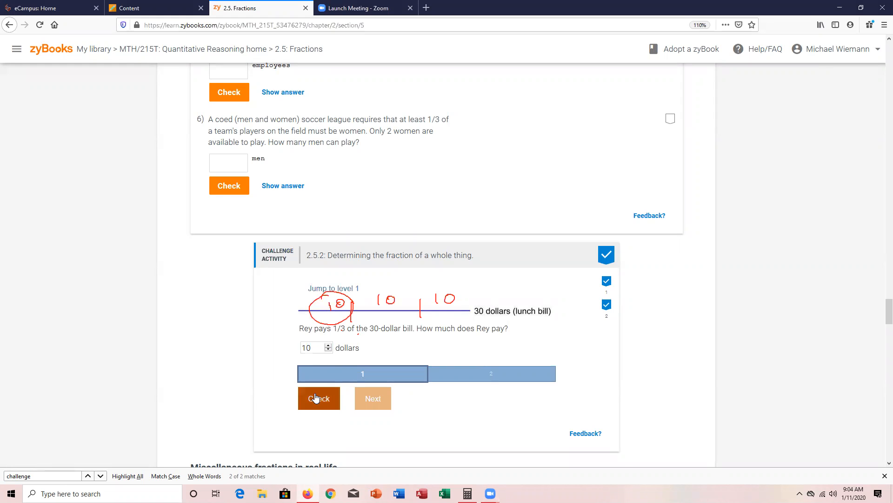
# Check the level 1 answer of 10 dollars, confirmed correct with Expected: 10
pyautogui.click(318, 398)
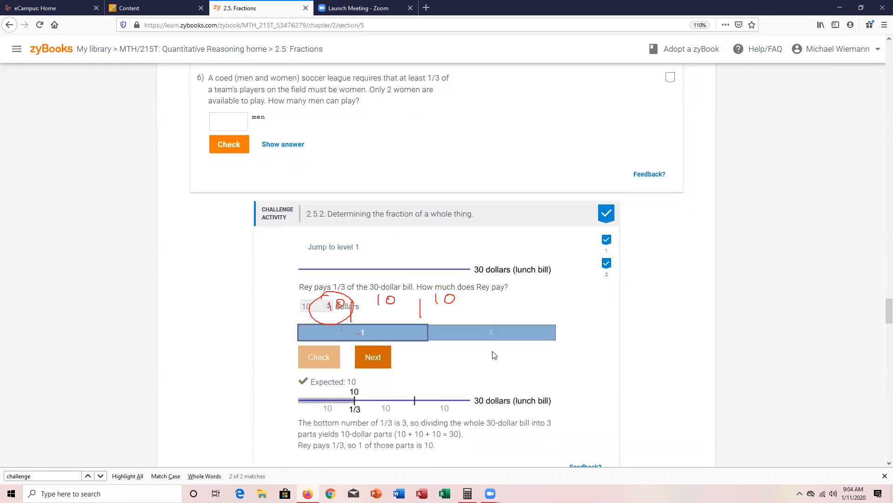
pyautogui.moveTo(512, 88)
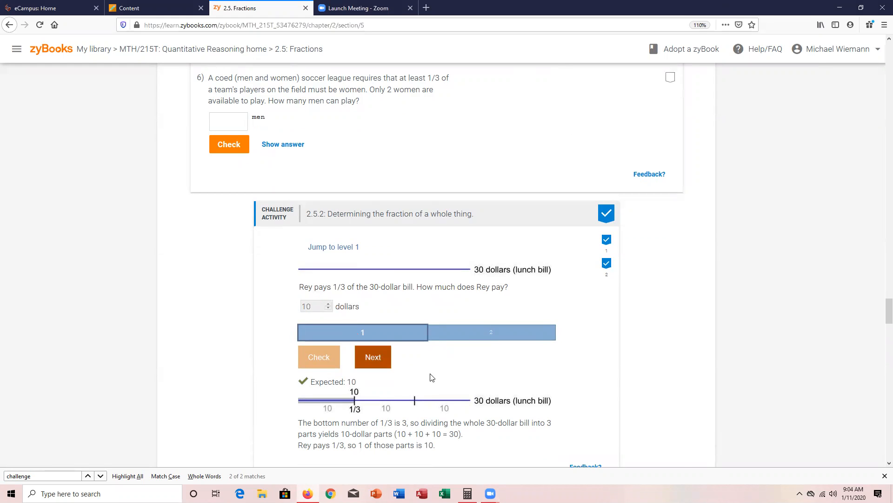
# Advance to level 2 and check the answer of 16 dollars for 2/5 of a 40-dollar bill
pyautogui.click(373, 357)
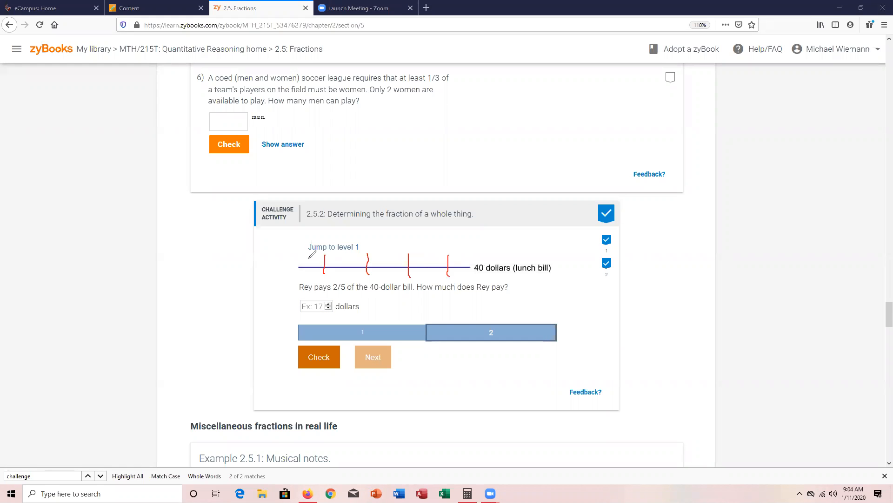
pyautogui.moveTo(462, 250)
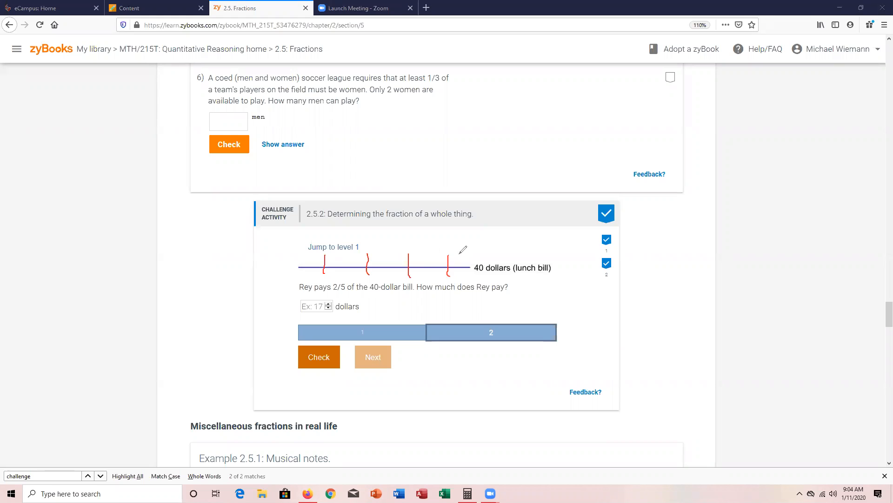
pyautogui.moveTo(484, 264)
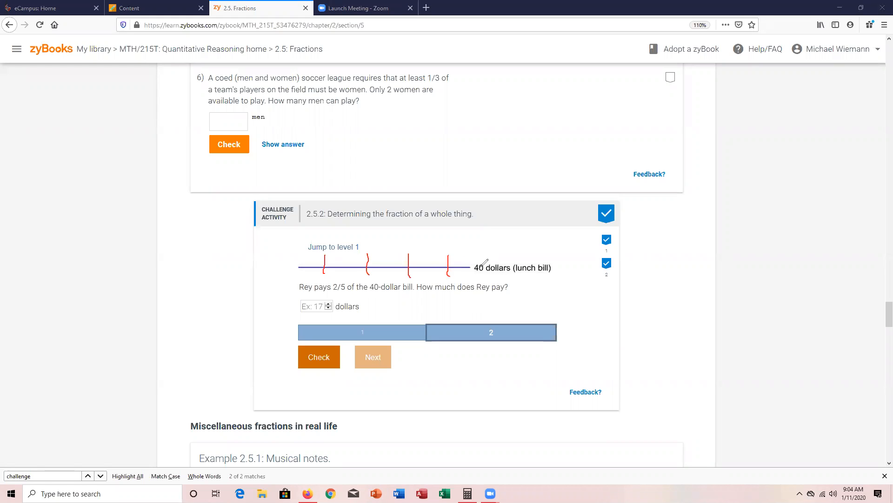
pyautogui.moveTo(317, 250)
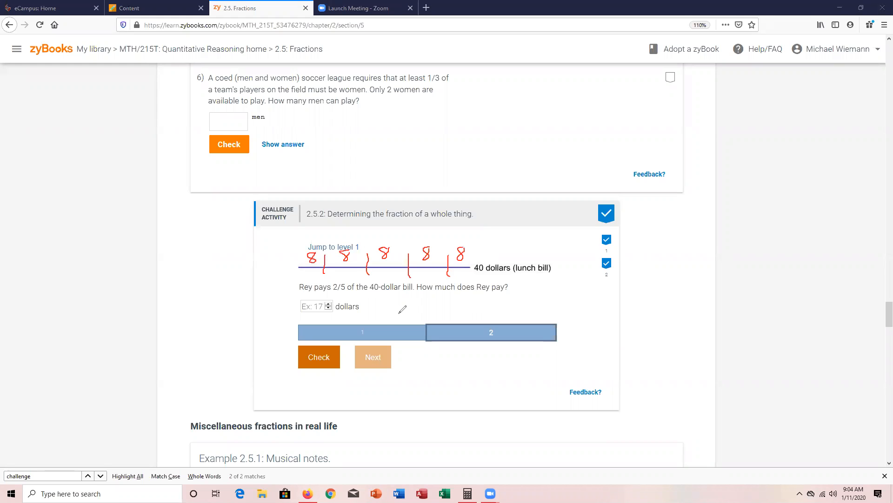
pyautogui.moveTo(304, 245)
pyautogui.write('16')
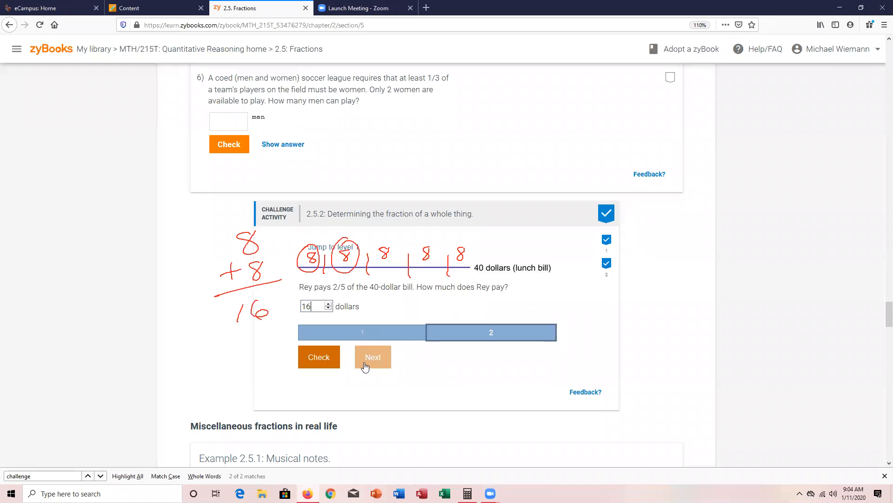
pyautogui.click(318, 357)
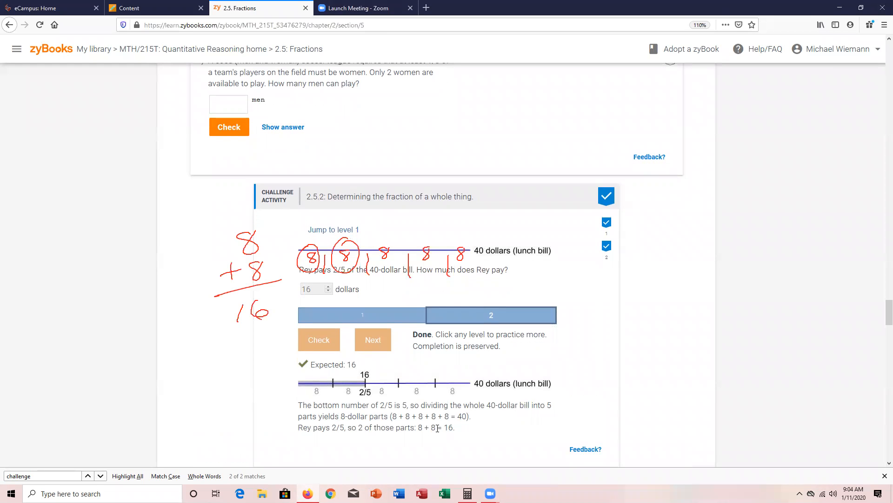
pyautogui.moveTo(550, 330)
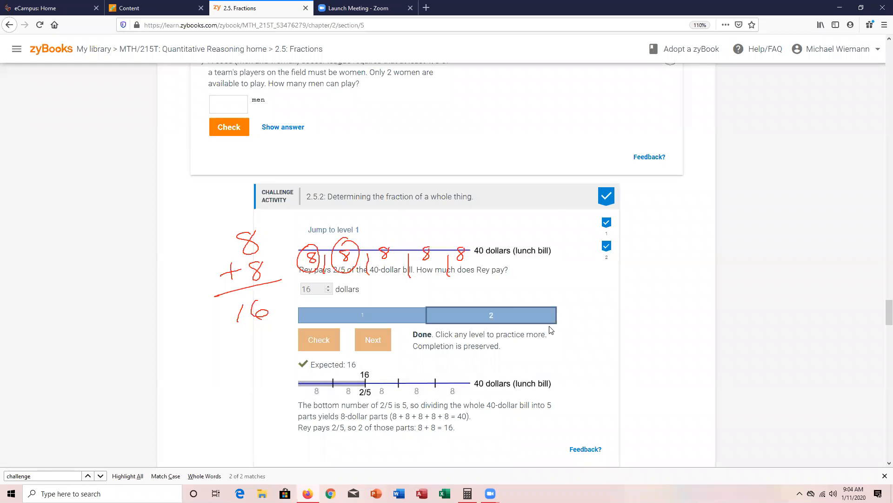
pyautogui.moveTo(556, 217)
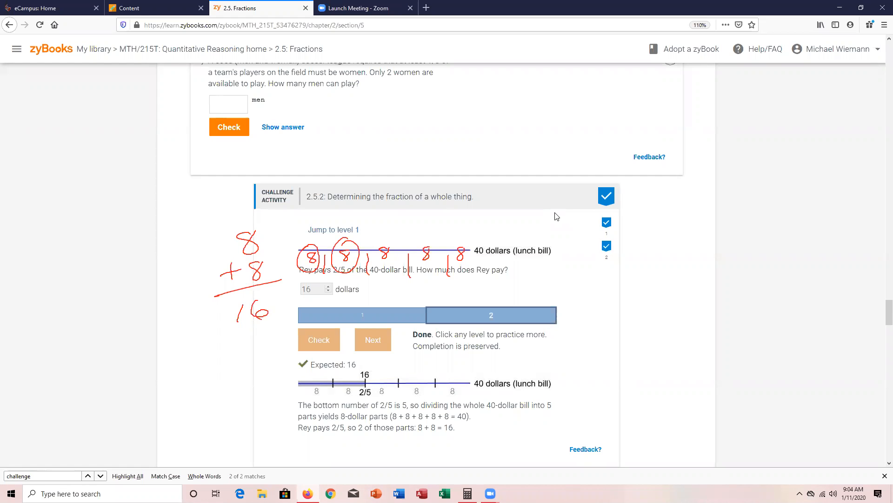